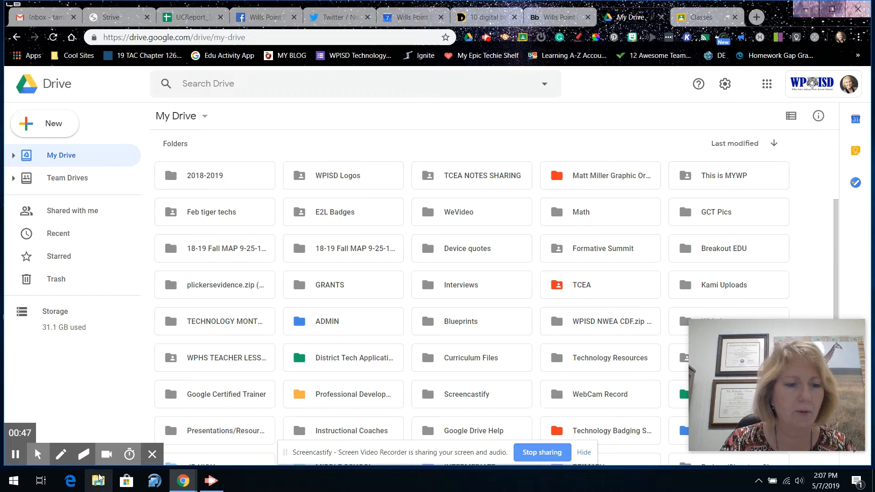
Step: Upload the entire H: network drive into My Drive via Folder upload, confirming the browser prompt
{"action": "left_click", "coordinate": [98, 480]}
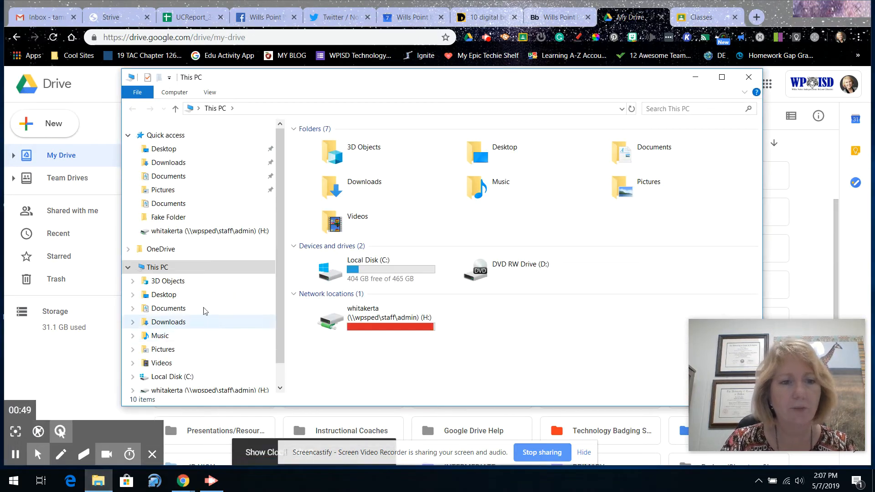
{"action": "left_click", "coordinate": [172, 376]}
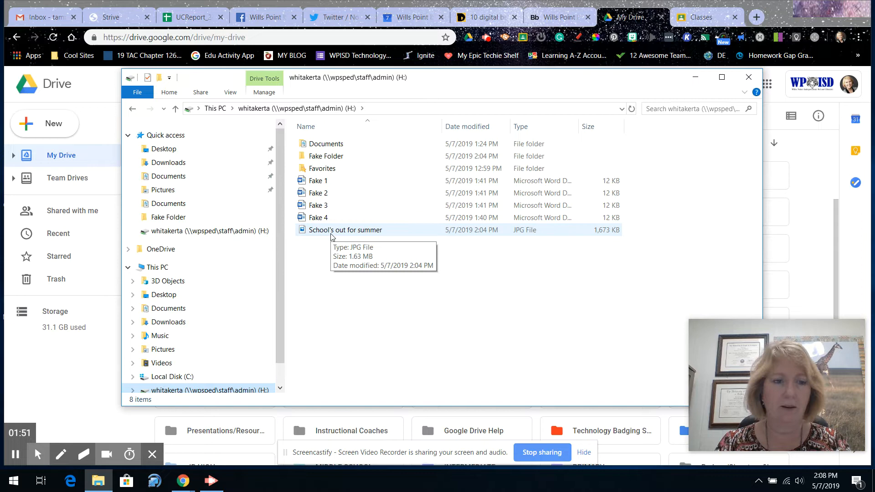
{"action": "mouse_move", "coordinate": [318, 217]}
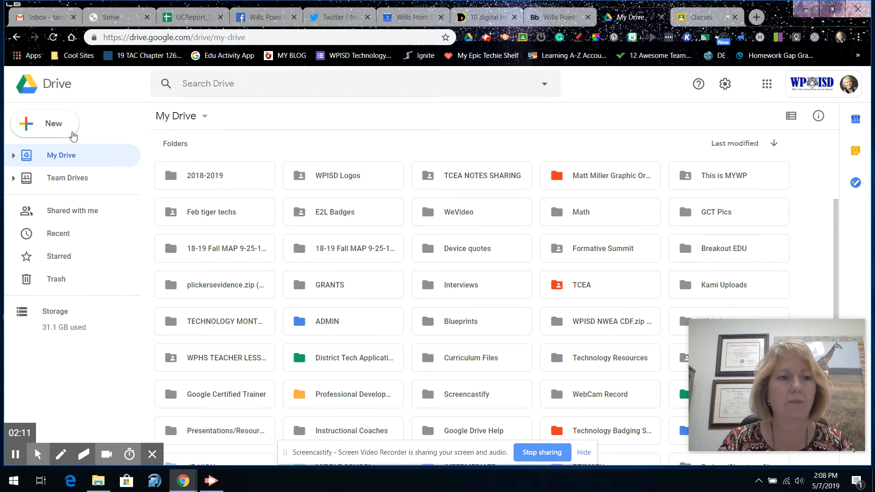
{"action": "left_click", "coordinate": [44, 123]}
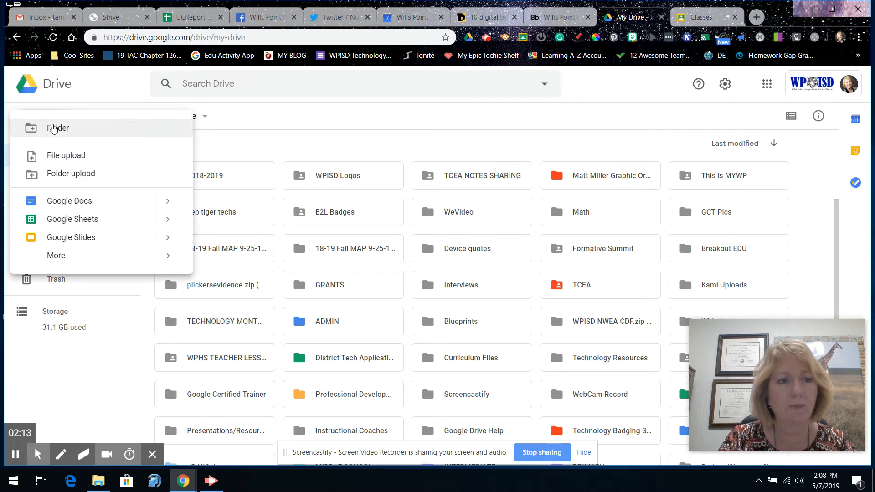
{"action": "left_click", "coordinate": [70, 173]}
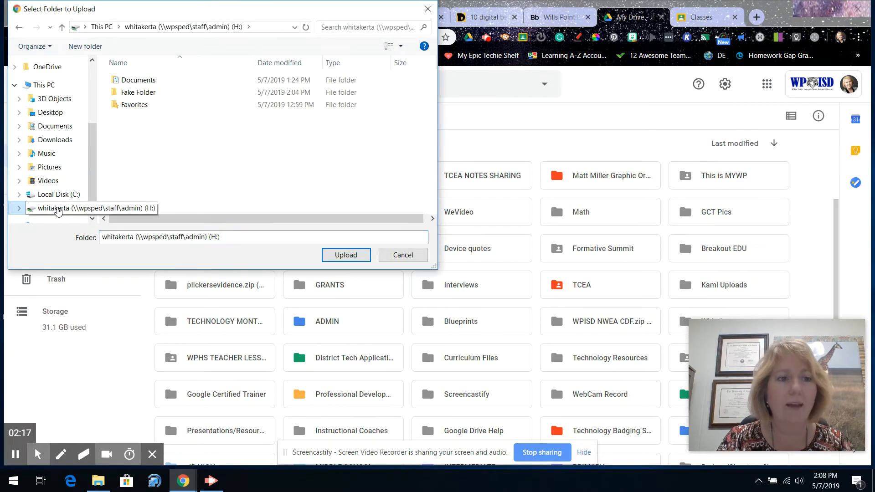
{"action": "left_click", "coordinate": [139, 80]}
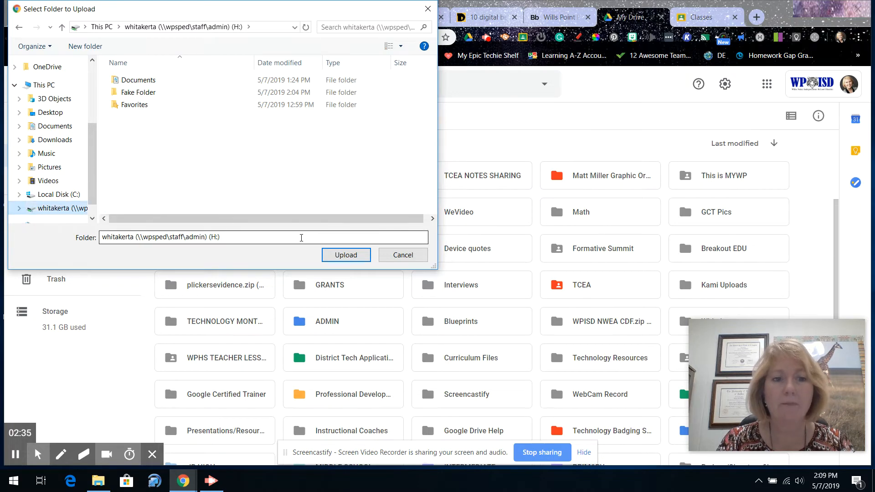
{"action": "left_click", "coordinate": [345, 254]}
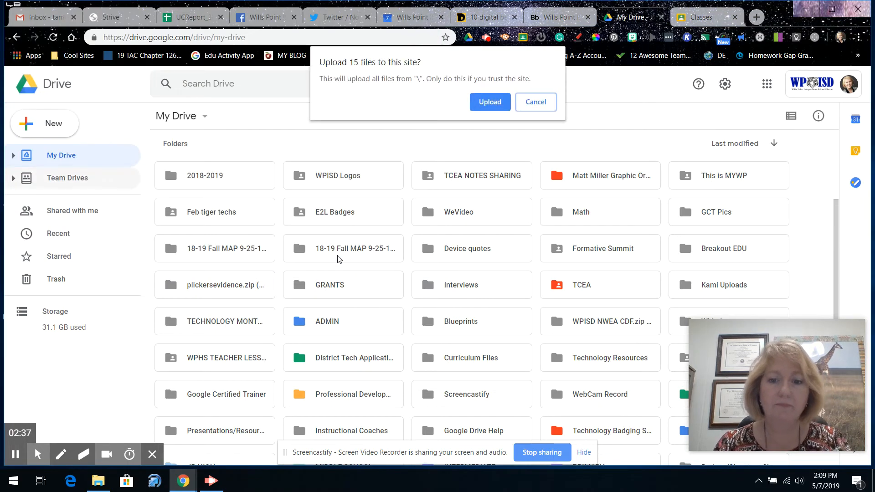
{"action": "mouse_move", "coordinate": [406, 72]}
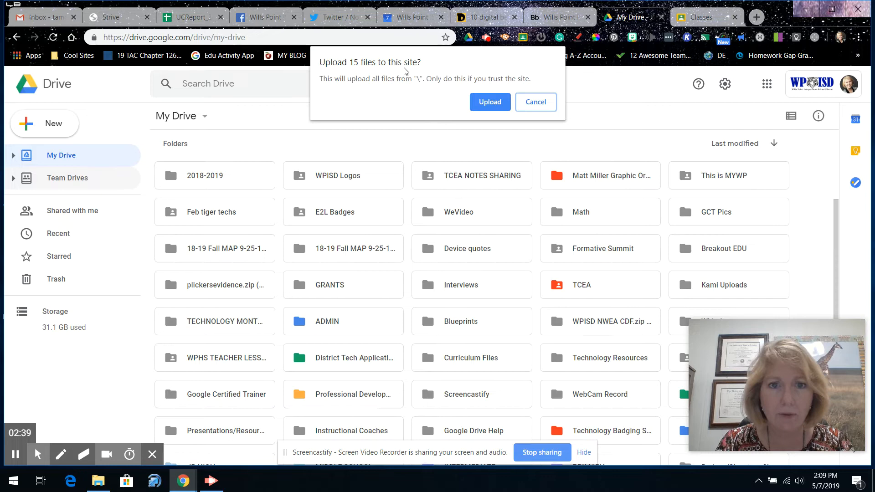
{"action": "left_click", "coordinate": [489, 101]}
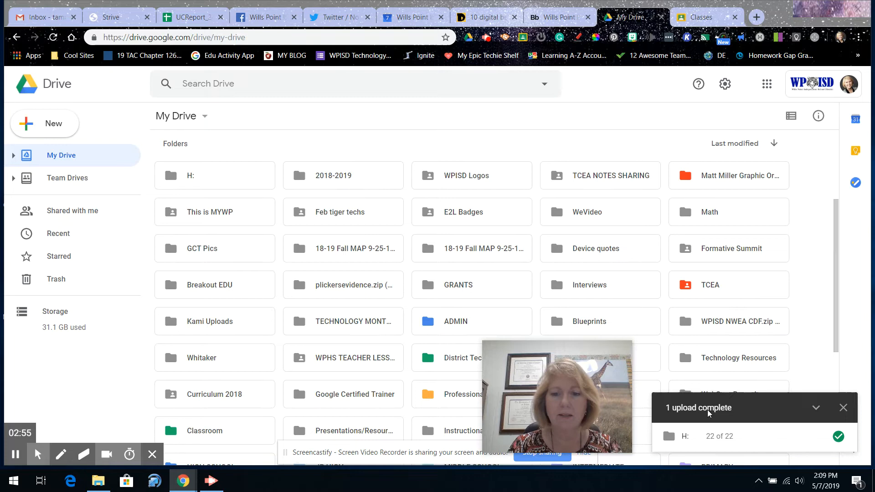
{"action": "mouse_move", "coordinate": [680, 374]}
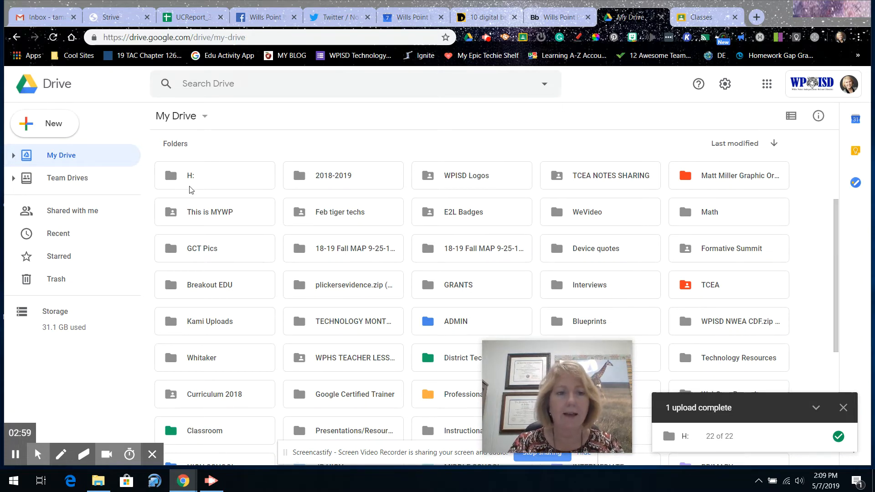
Step: Open the uploaded H: folder in My Drive
{"action": "double_click", "coordinate": [214, 175]}
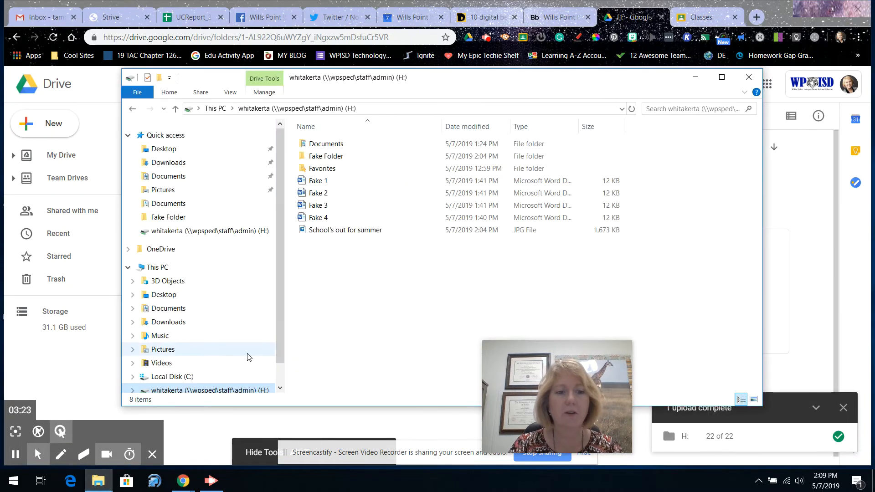
Step: Select Fake 1 through School's out for summer and permanently delete the five files from H:
{"action": "left_click", "coordinate": [316, 218]}
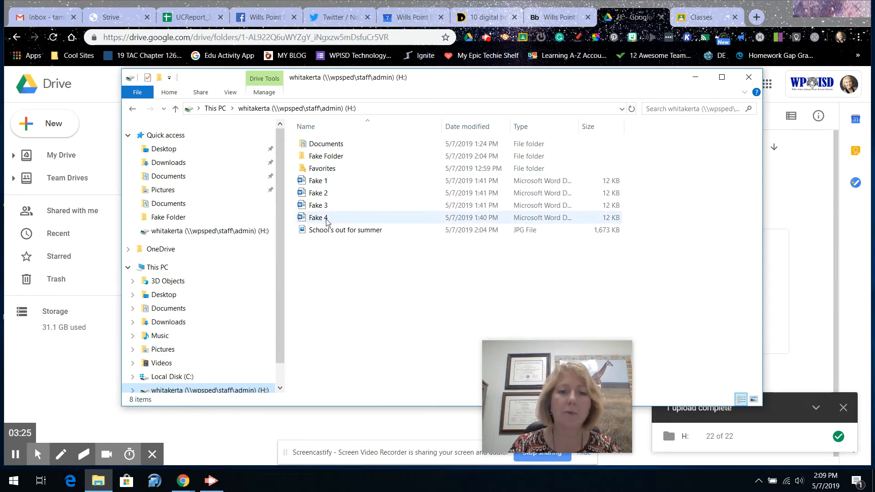
{"action": "left_click", "coordinate": [345, 230]}
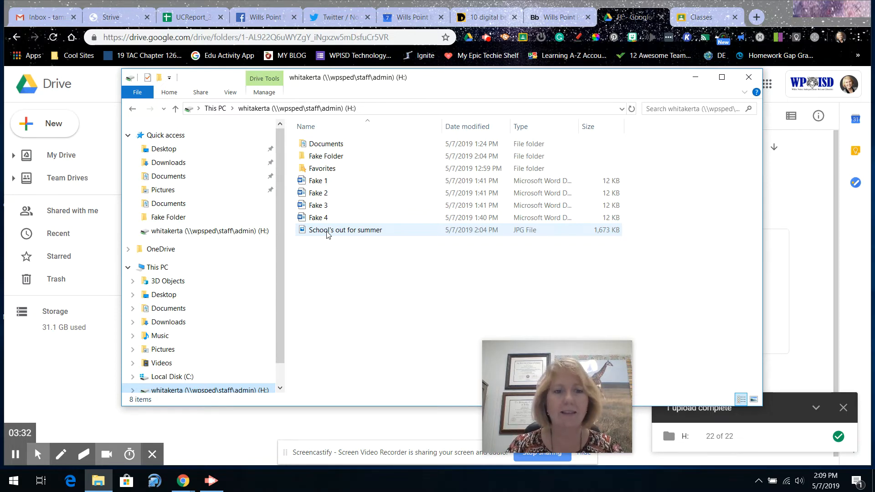
{"action": "left_click", "coordinate": [318, 205]}
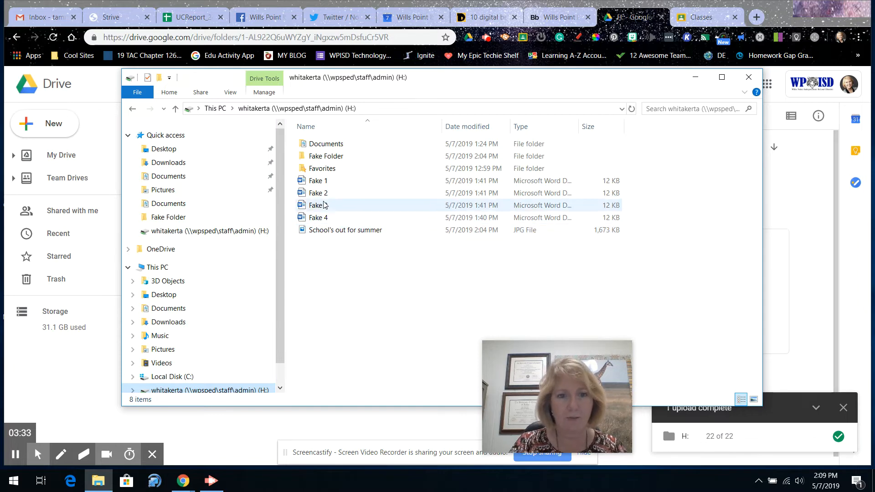
{"action": "mouse_move", "coordinate": [317, 180]}
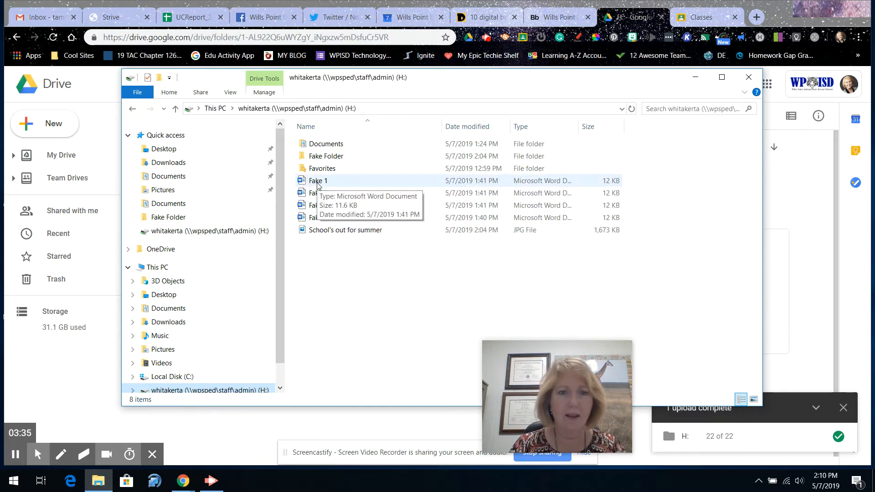
{"action": "right_click", "coordinate": [319, 181]}
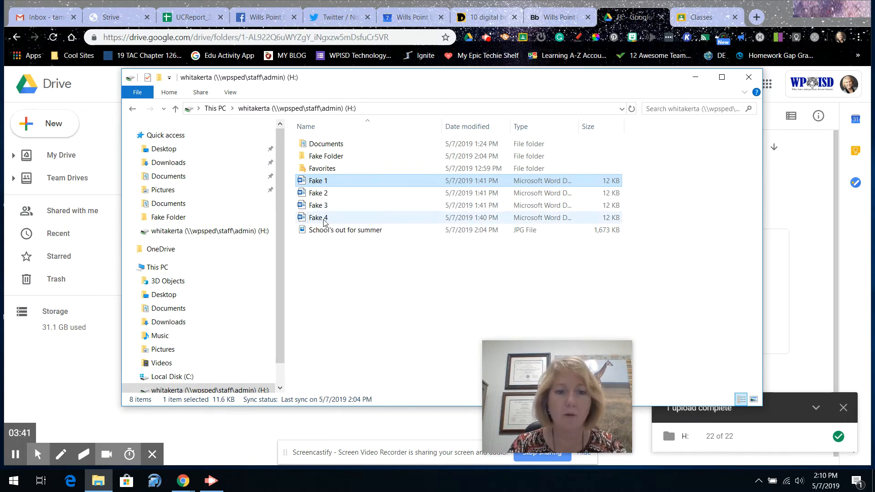
{"action": "left_click", "coordinate": [346, 229]}
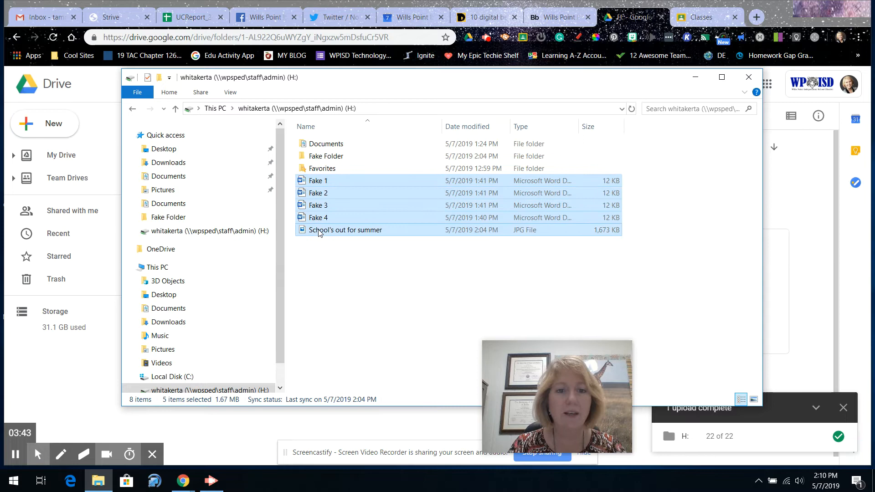
{"action": "right_click", "coordinate": [346, 230]}
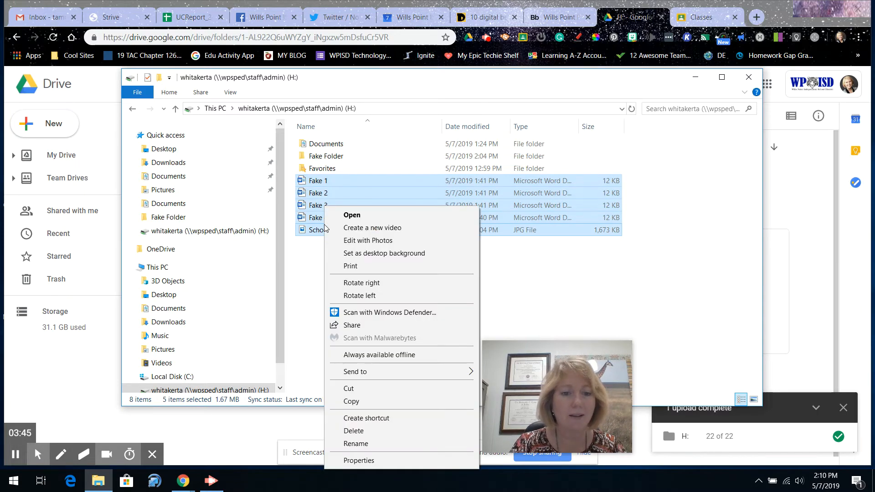
{"action": "left_click", "coordinate": [354, 431]}
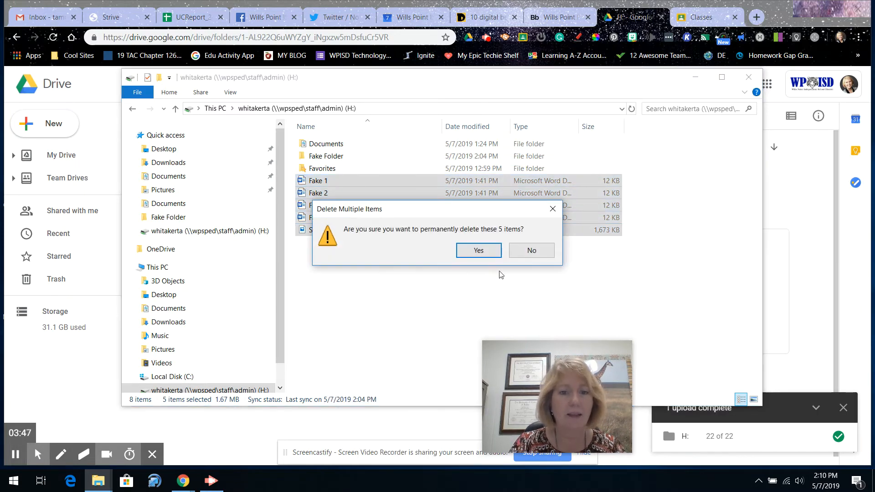
{"action": "left_click", "coordinate": [477, 250]}
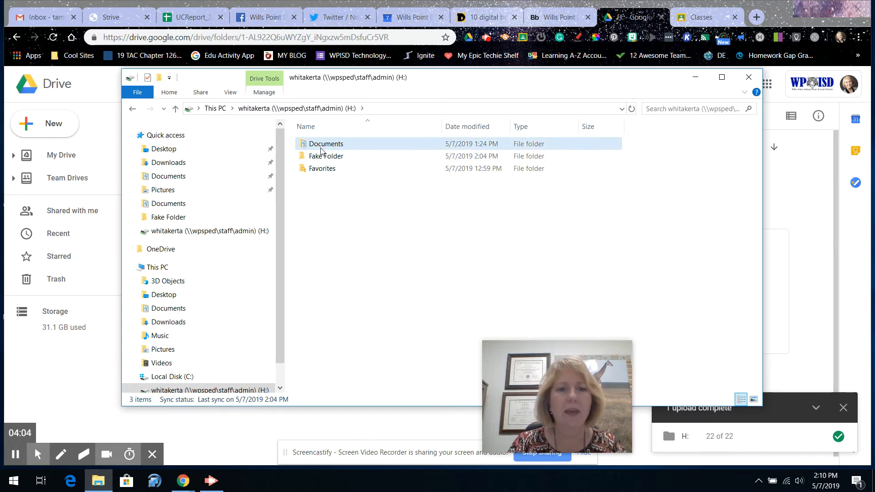
Step: Delete the Fake 4 document from the Documents folder on H: and return to the drive's top level
{"action": "double_click", "coordinate": [326, 143]}
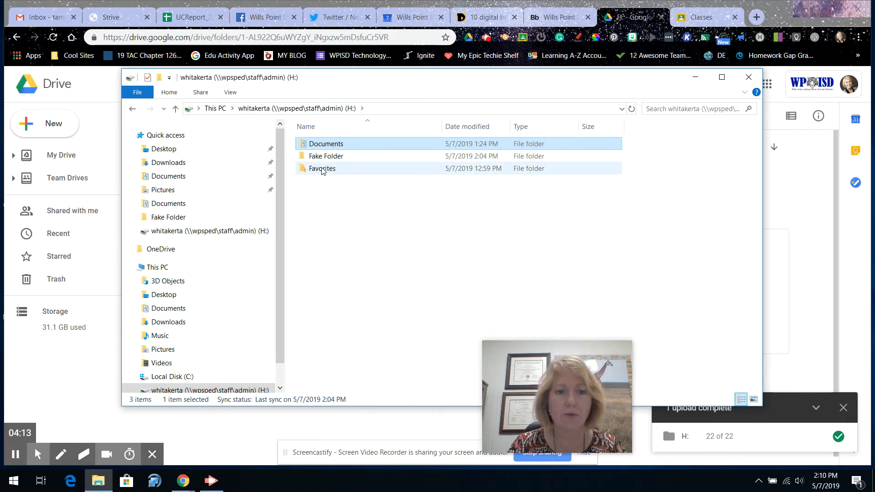
{"action": "left_click", "coordinate": [326, 143]}
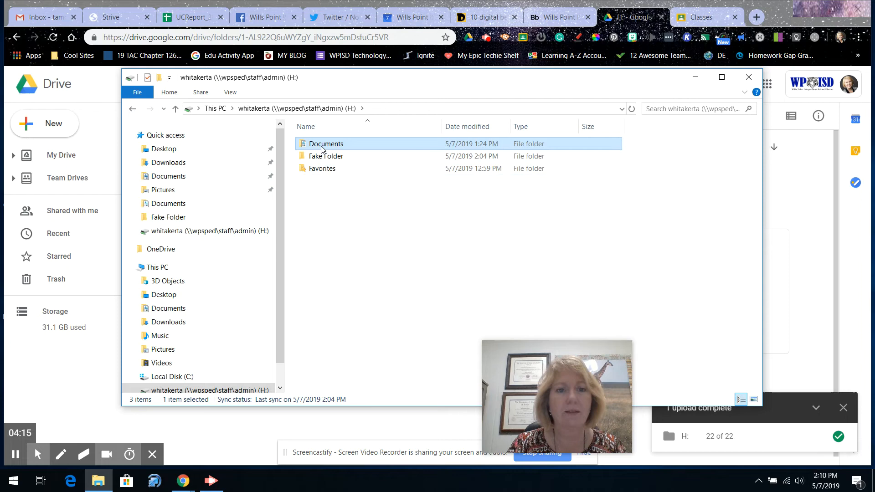
{"action": "double_click", "coordinate": [326, 143]}
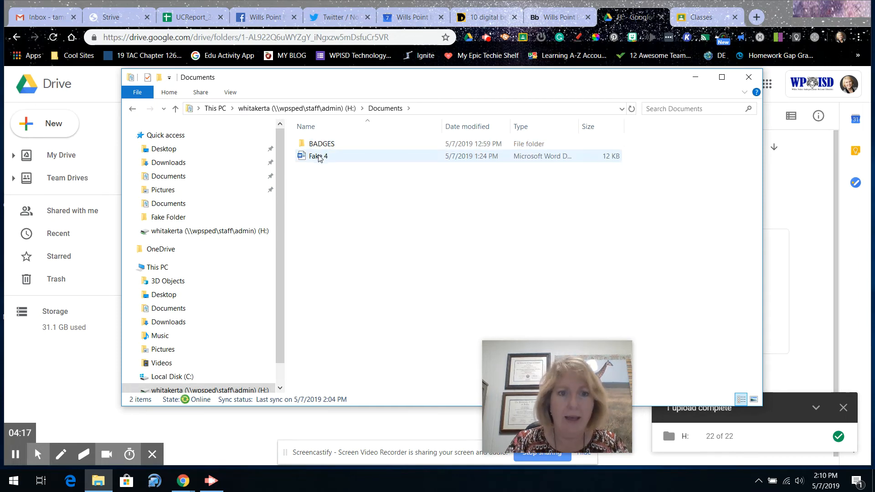
{"action": "right_click", "coordinate": [318, 156]}
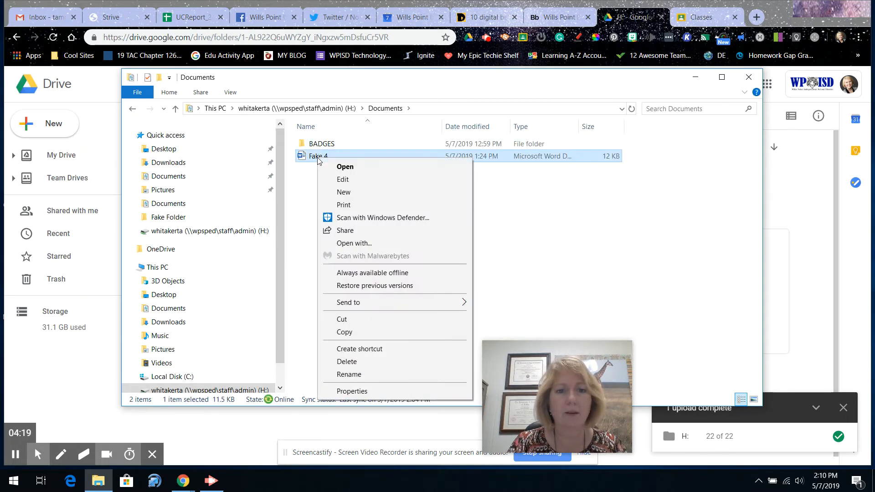
{"action": "left_click", "coordinate": [346, 362]}
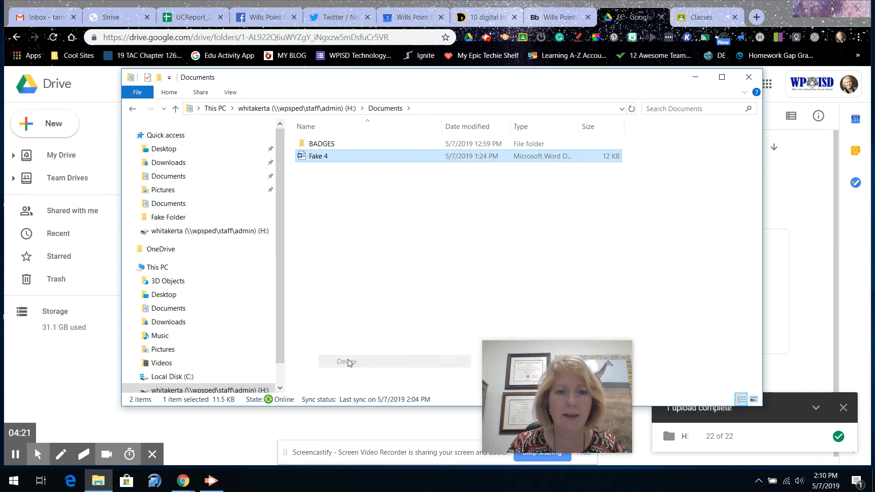
{"action": "left_click", "coordinate": [347, 361]}
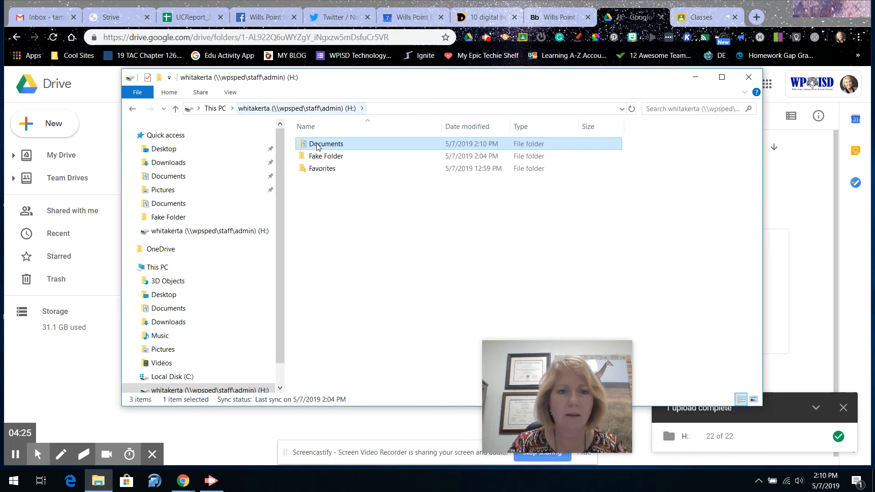
{"action": "double_click", "coordinate": [321, 169]}
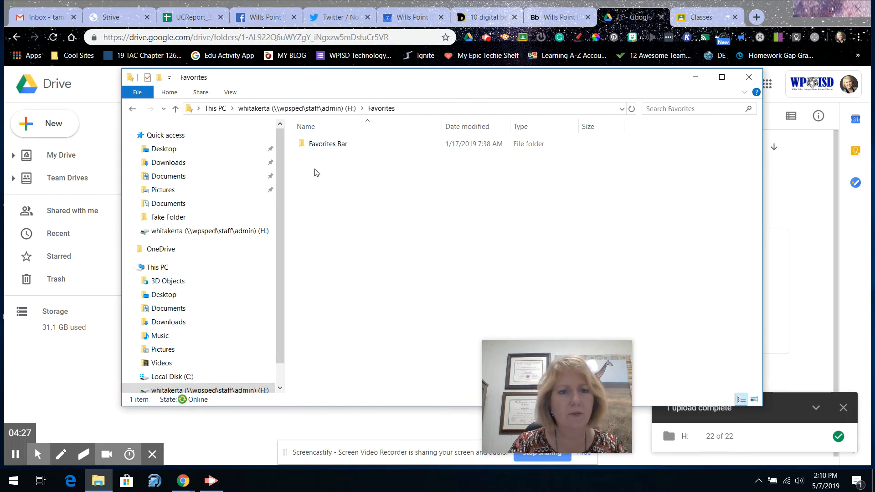
{"action": "double_click", "coordinate": [327, 144]}
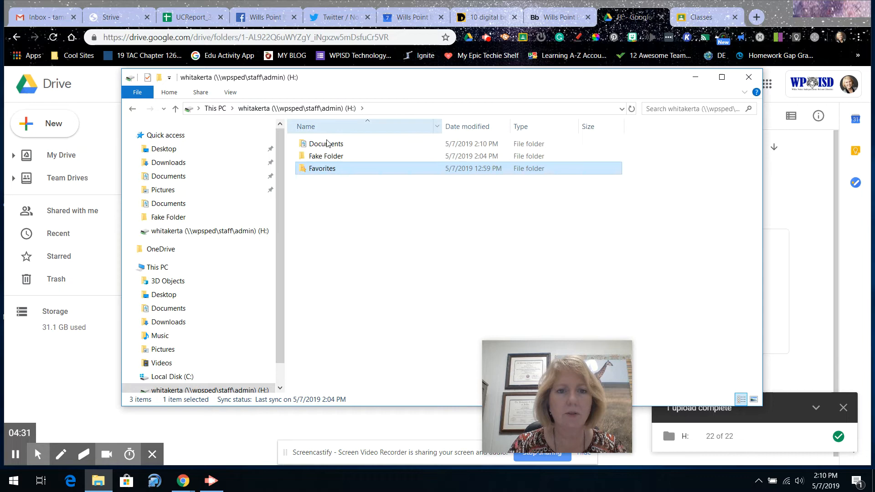
Step: Permanently delete the Fake 5 document inside Fake Folder, leaving it empty, and return to H:
{"action": "double_click", "coordinate": [325, 155]}
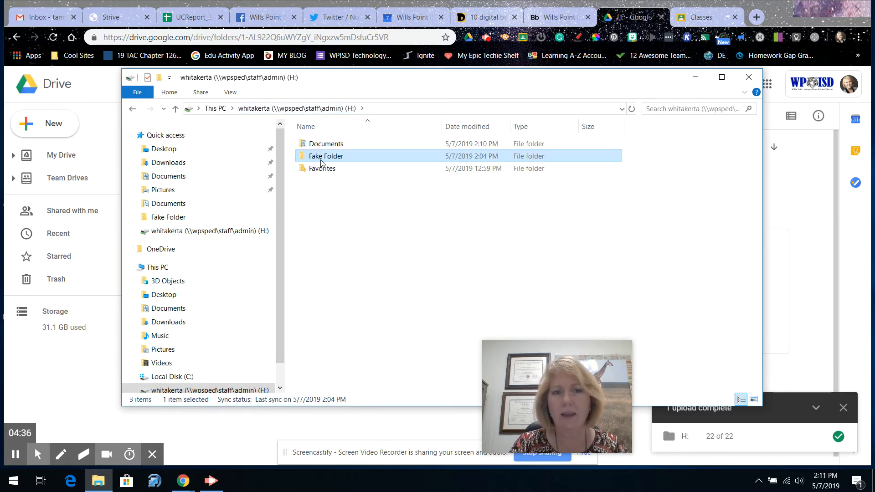
{"action": "right_click", "coordinate": [327, 156]}
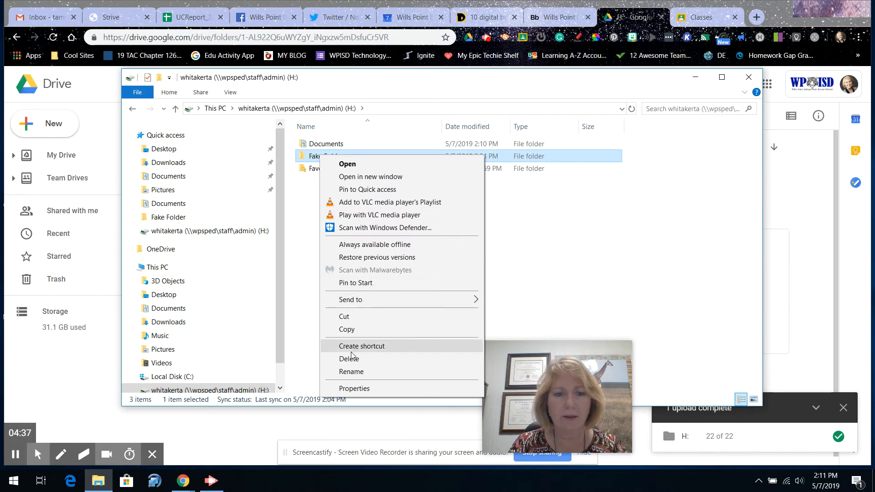
{"action": "left_click", "coordinate": [479, 287]}
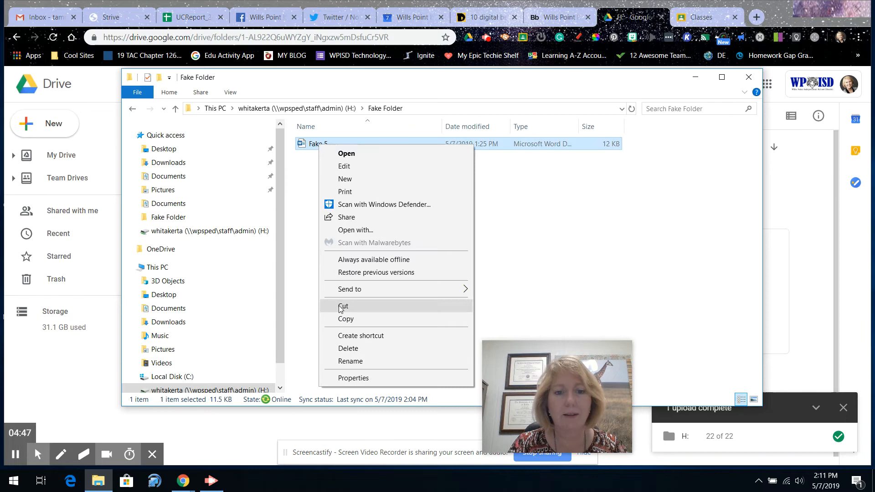
{"action": "left_click", "coordinate": [347, 348]}
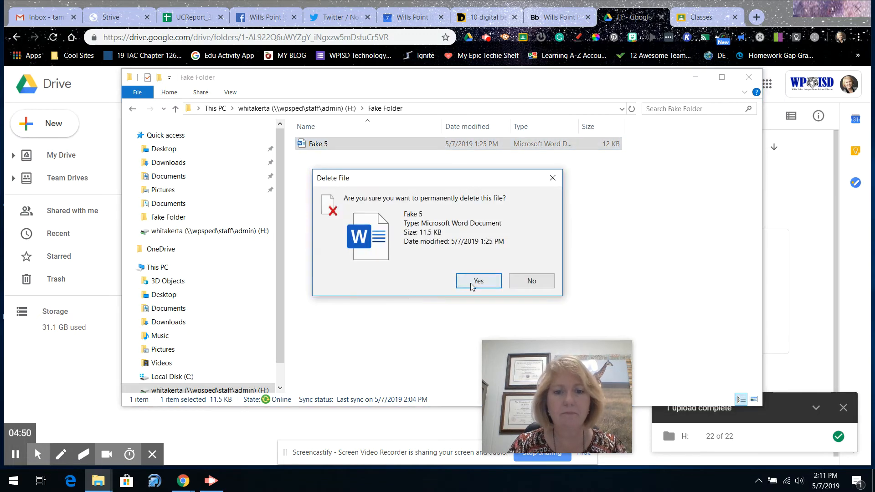
{"action": "left_click", "coordinate": [478, 281]}
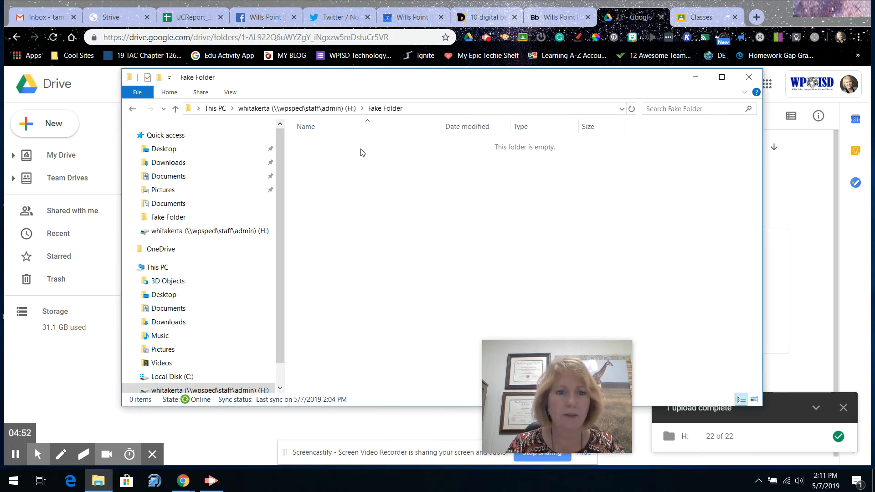
{"action": "left_click", "coordinate": [132, 108]}
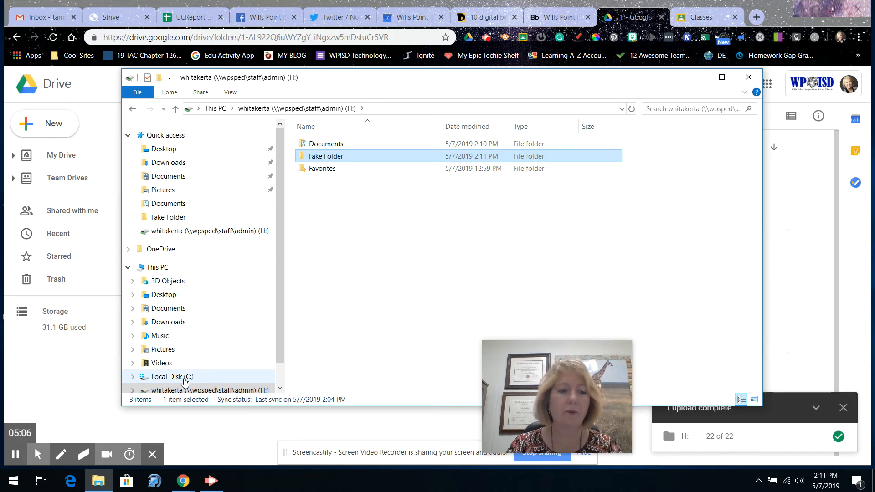
{"action": "mouse_move", "coordinate": [115, 360]}
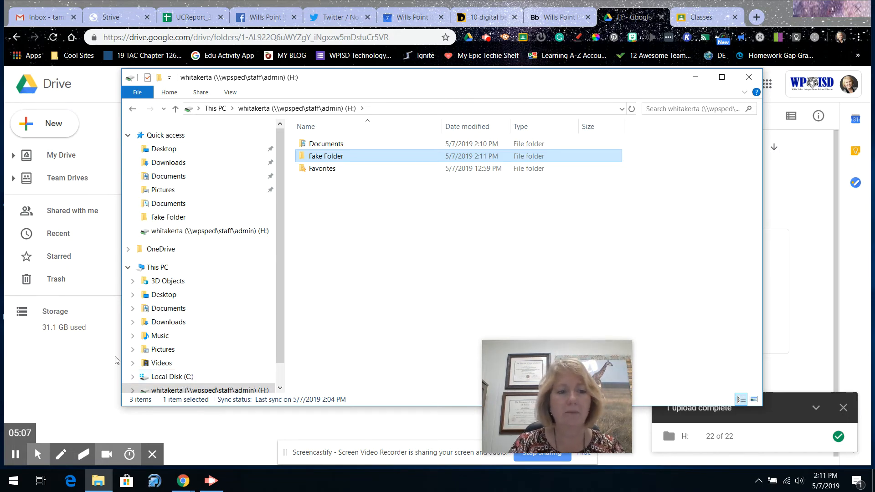
Step: Apply the red colour to the uploaded H: folder in My Drive
{"action": "left_click", "coordinate": [748, 77]}
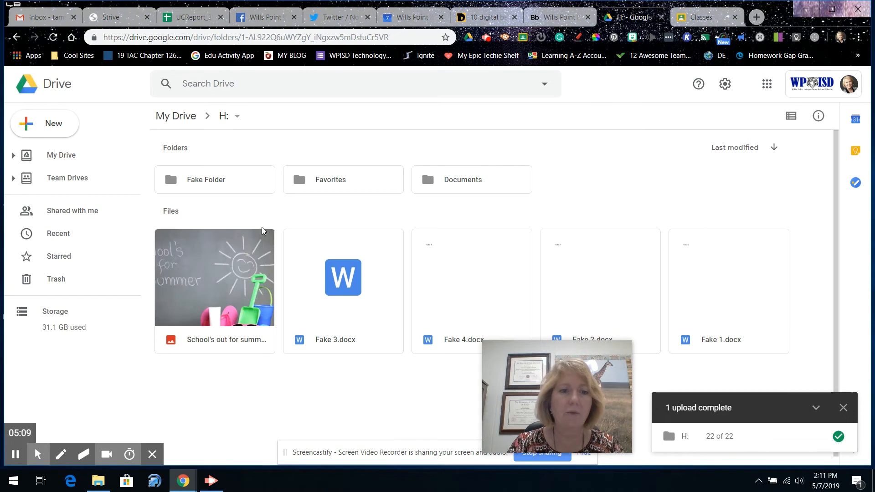
{"action": "left_click", "coordinate": [61, 155]}
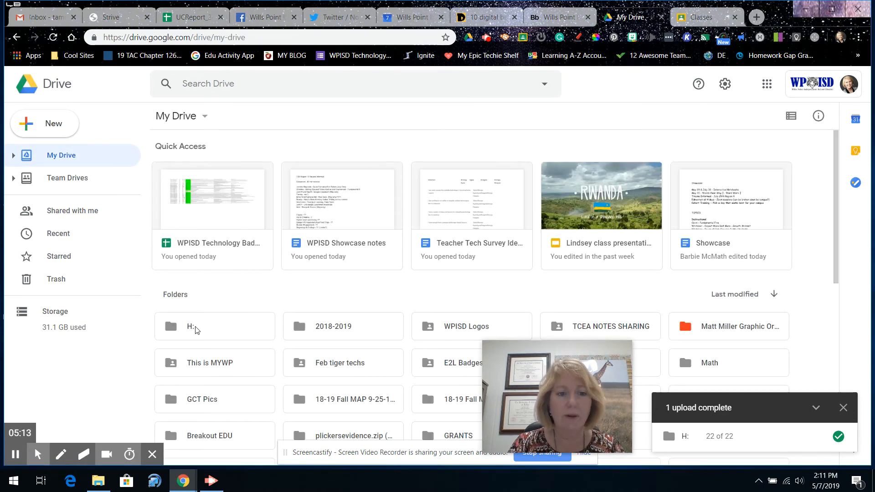
{"action": "left_click", "coordinate": [197, 327]}
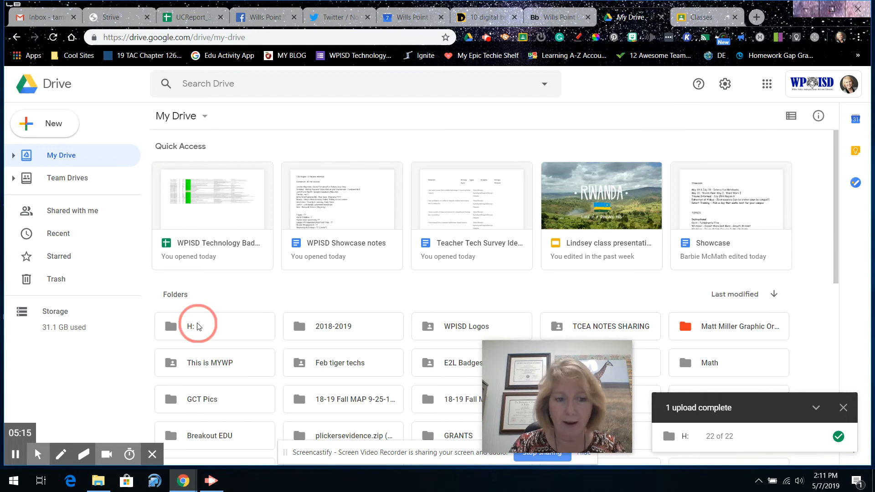
{"action": "right_click", "coordinate": [196, 327]}
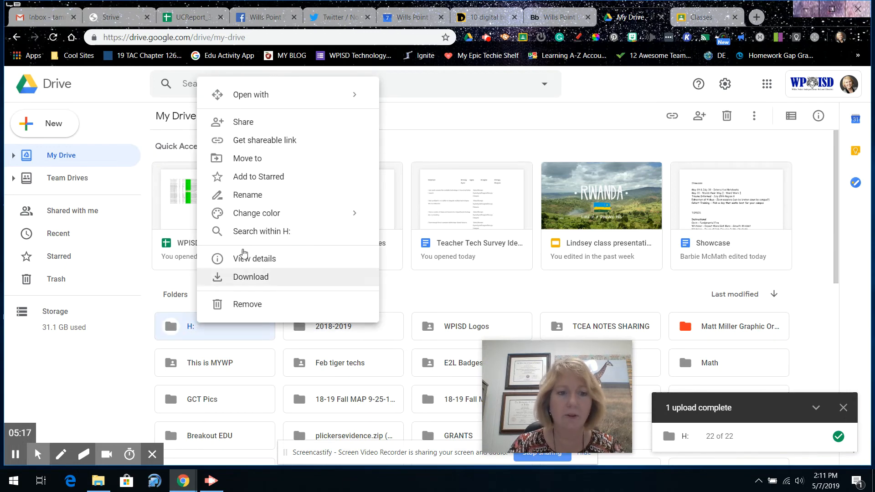
{"action": "mouse_move", "coordinate": [247, 195]}
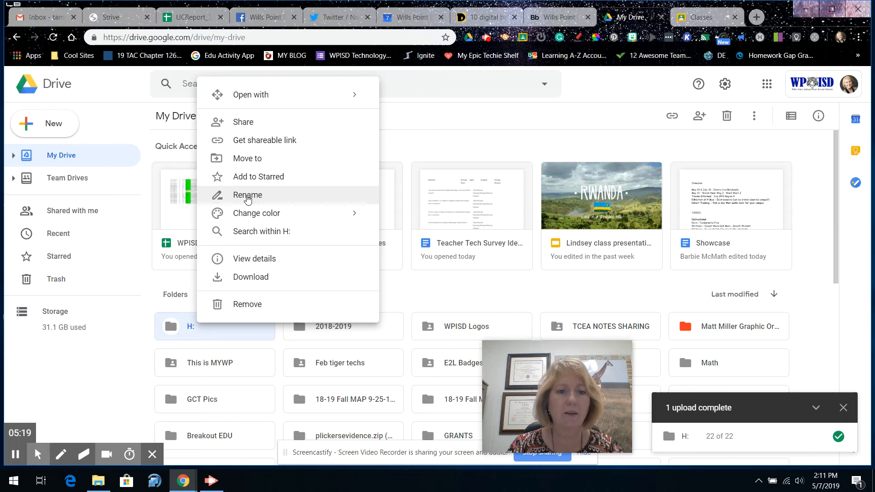
{"action": "left_click", "coordinate": [256, 214]}
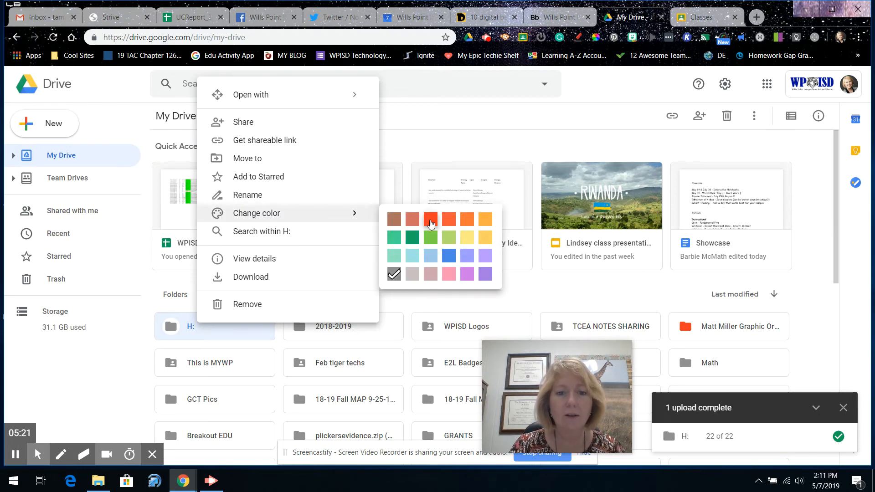
{"action": "left_click", "coordinate": [431, 220]}
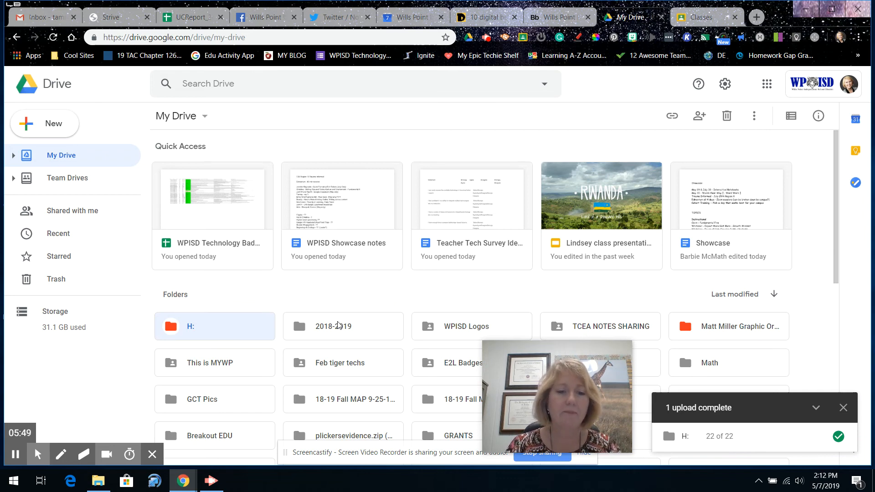
{"action": "mouse_move", "coordinate": [226, 325]}
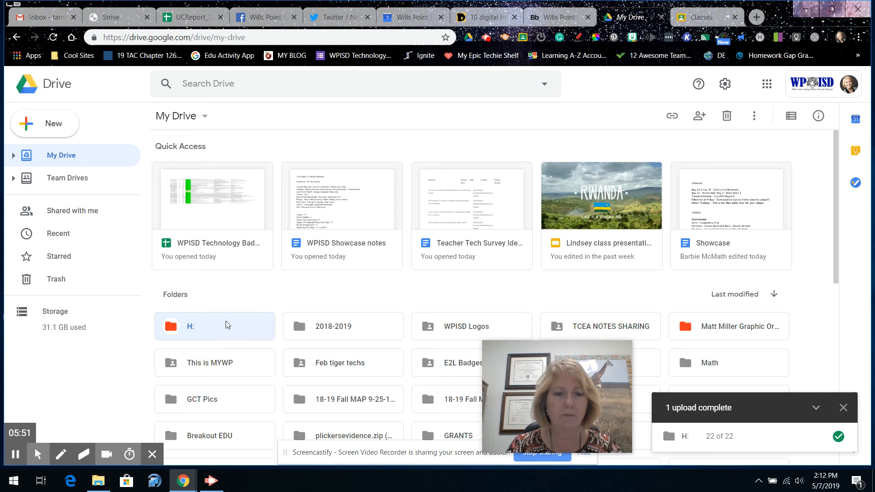